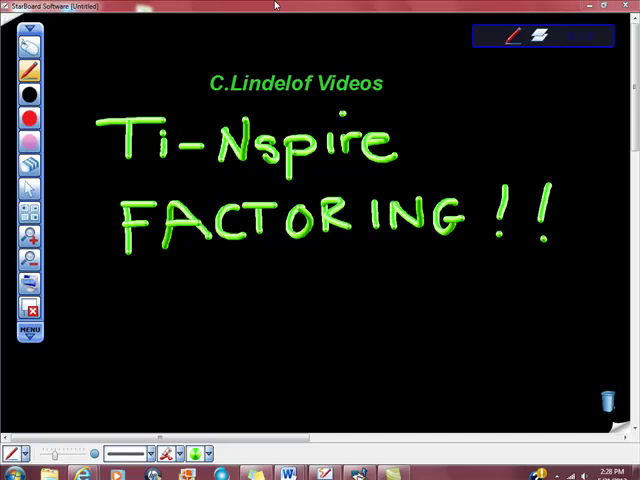
mouse_move(340, 6)
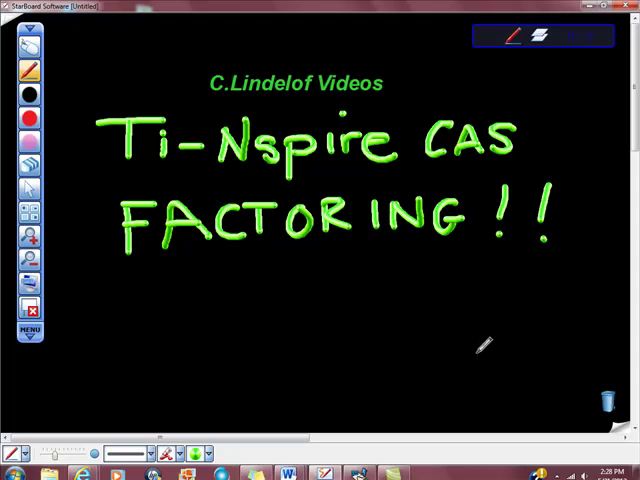
mouse_move(488, 345)
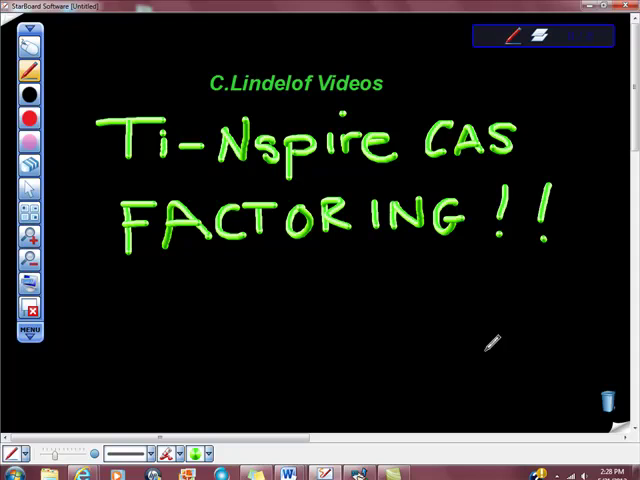
mouse_move(355, 448)
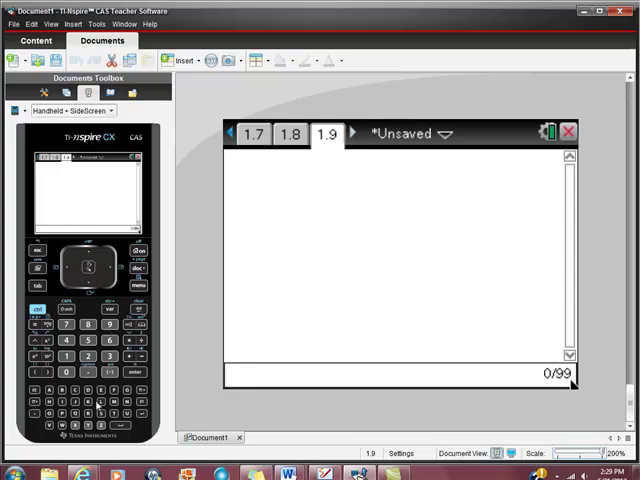
- Evaluate factor(36) on the Calculator page, getting 2²·3²
text(fa)
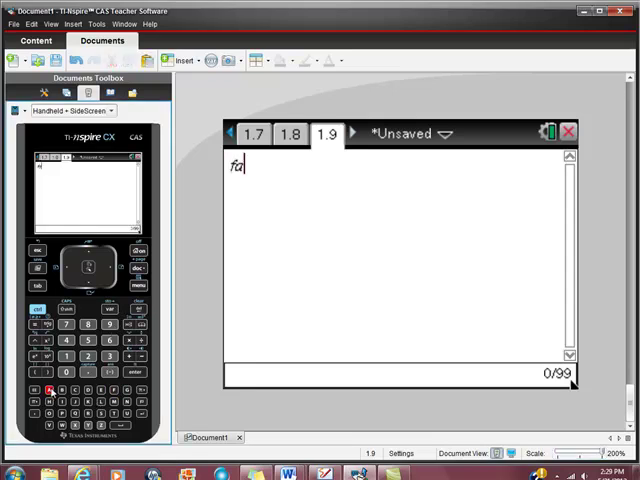
text(c)
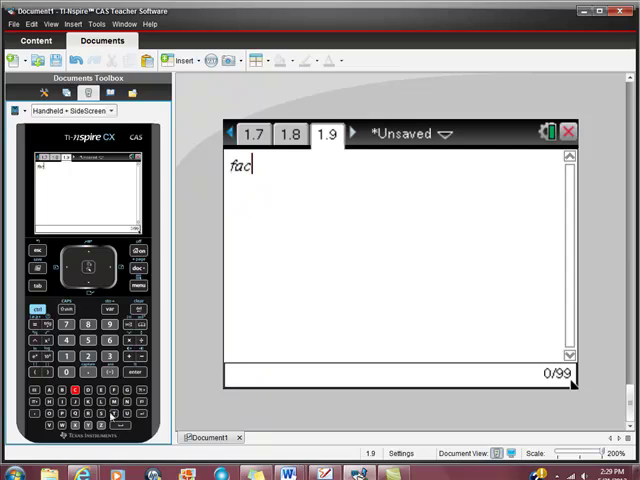
text(o)
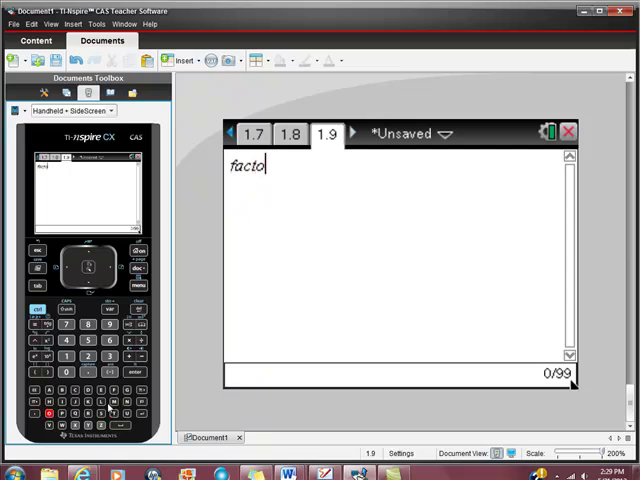
text(r(36)
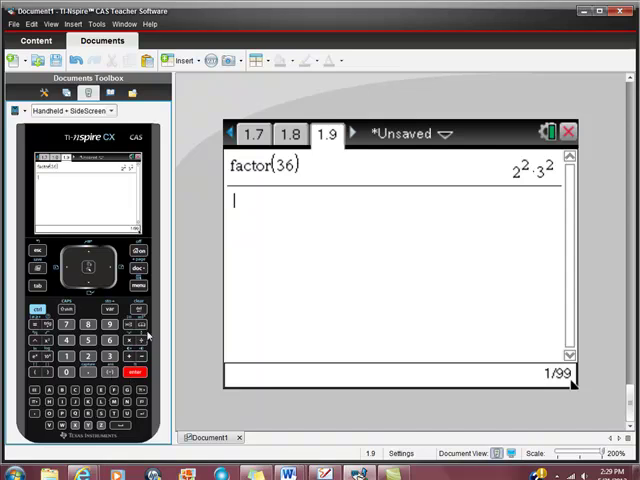
text(fac)
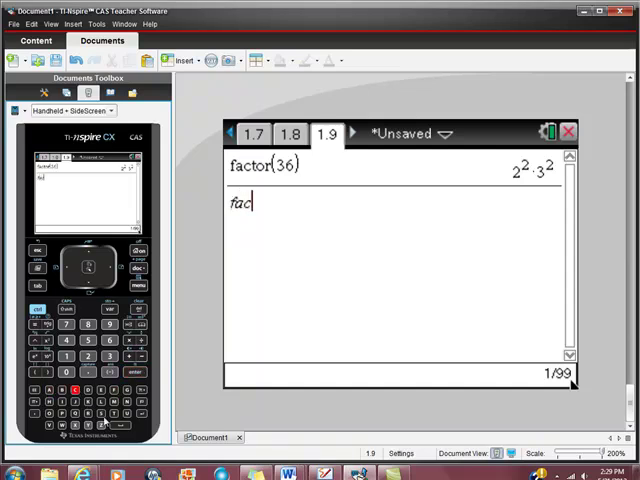
- Evaluate factor(6,48) in the Calculator entry line, returning 2·3
text(o)
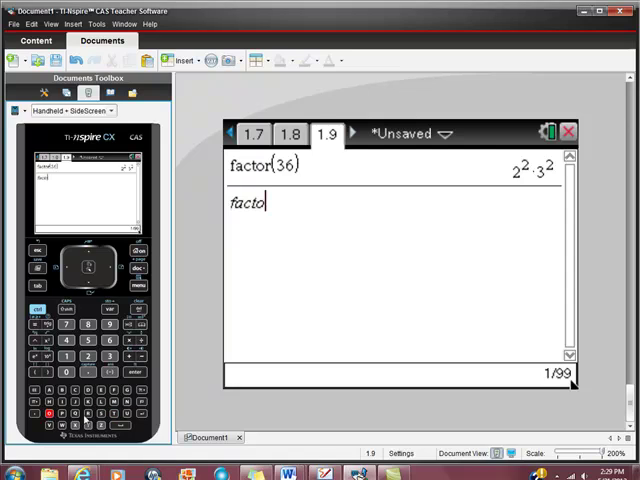
text(r()
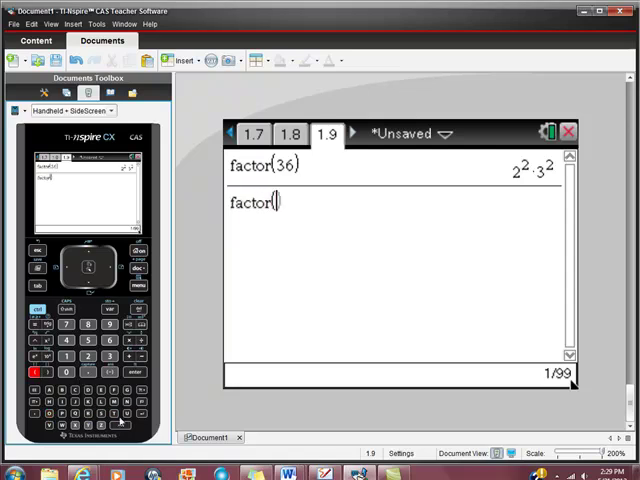
text(6,)
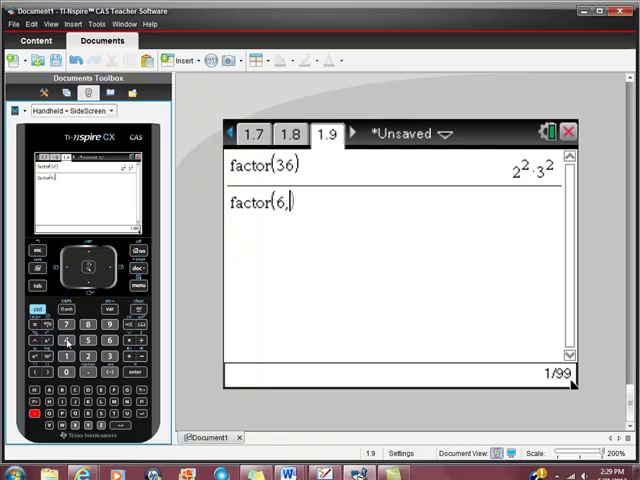
text(48)
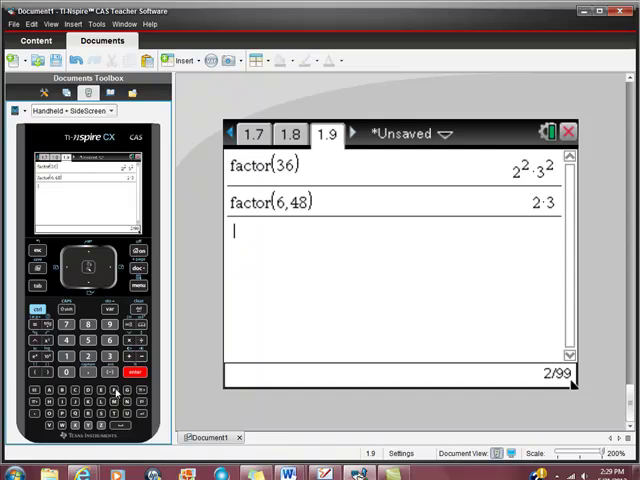
text(fact)
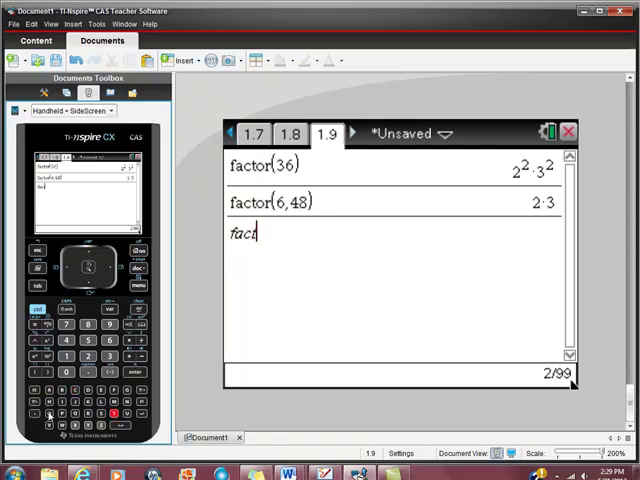
- Enter factor(x^2-1) and get the result (x−1)·(x+1)
text(or)
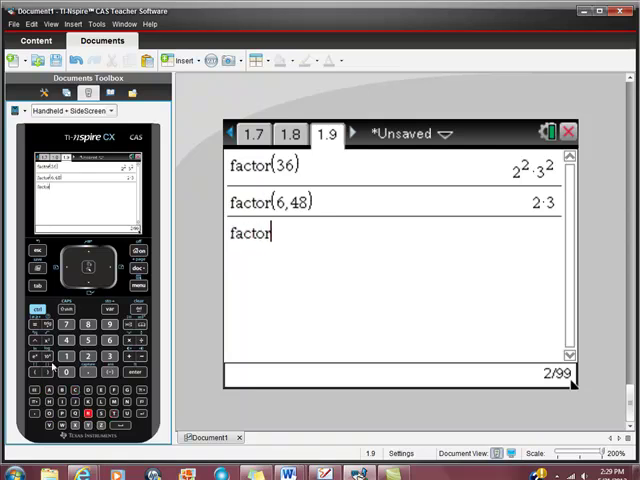
text((x^2-)
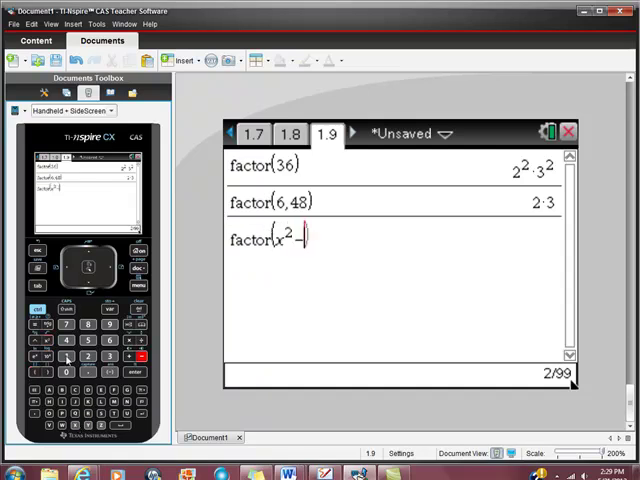
text(1))
text(f)
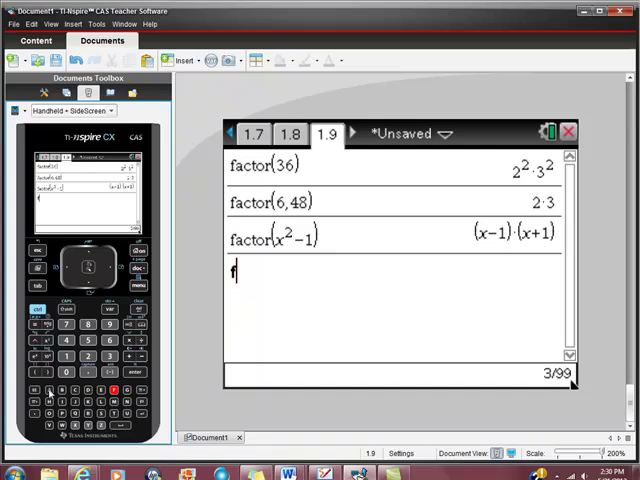
- Enter factor(x^2+1), which returns x²+1 unchanged
text(act)
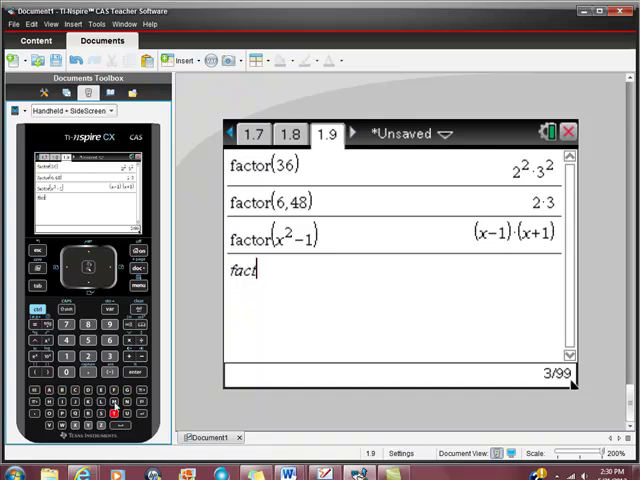
text(or(x²+1)
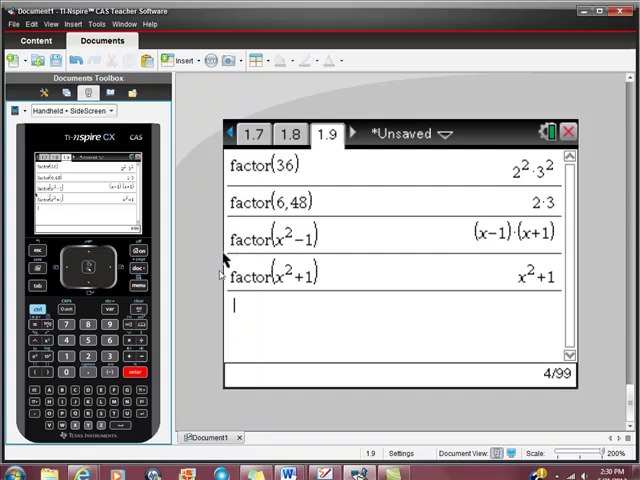
mouse_move(323, 310)
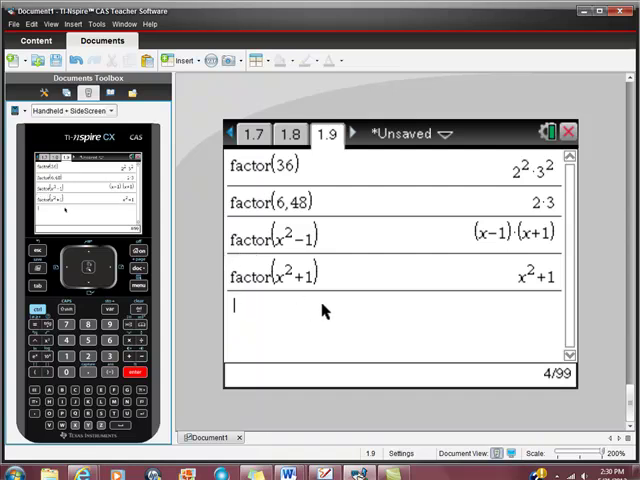
mouse_move(318, 310)
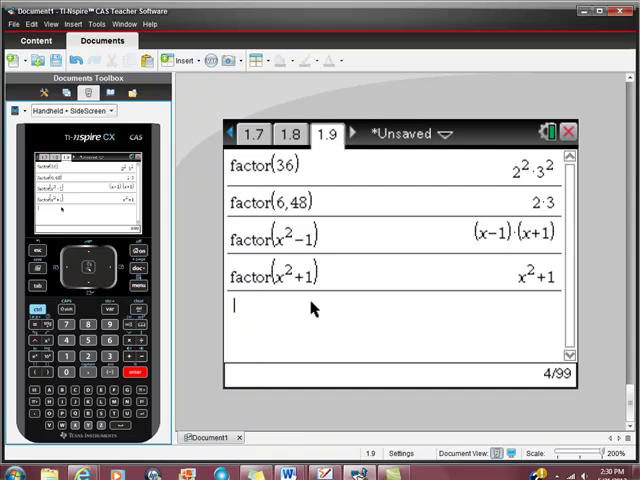
mouse_move(377, 322)
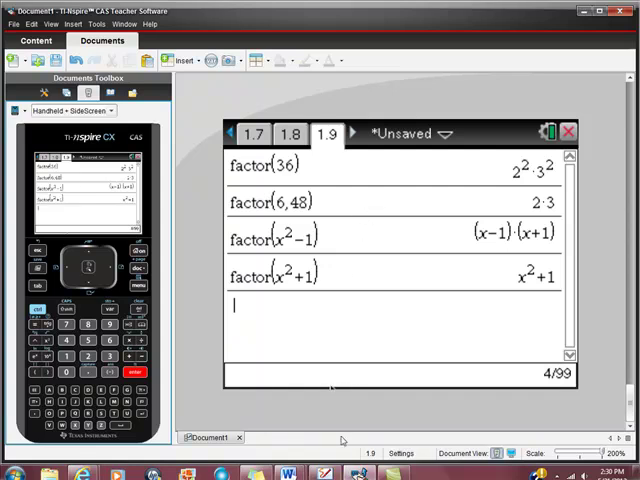
mouse_move(360, 453)
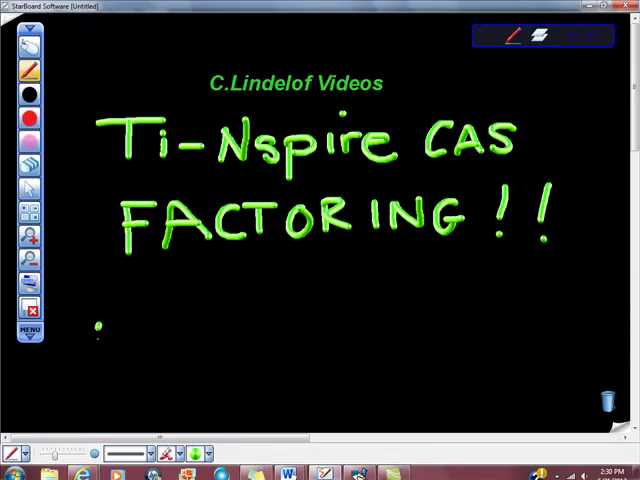
- Handwrite 'FACTOR ≠ MULTIPLES' in green pen beneath the StarBoard title
drag(95, 335, 170, 340)
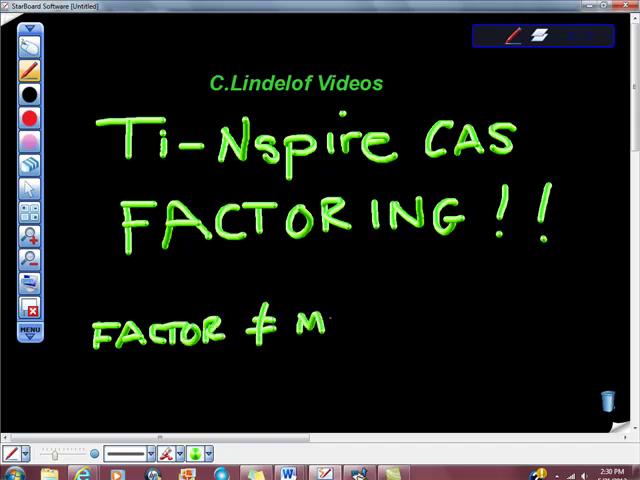
text(ULTII)
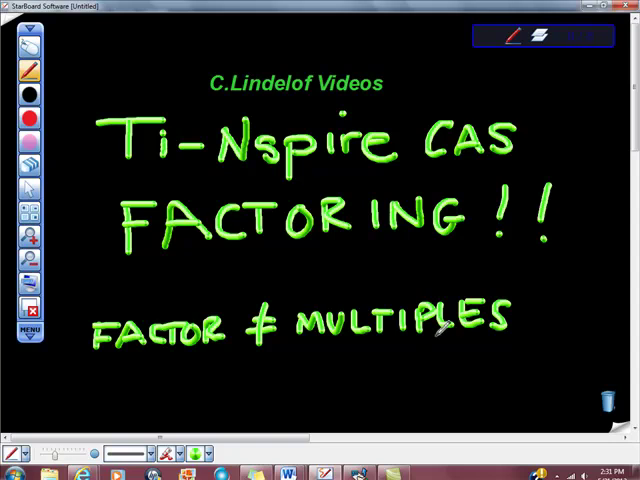
mouse_move(340, 458)
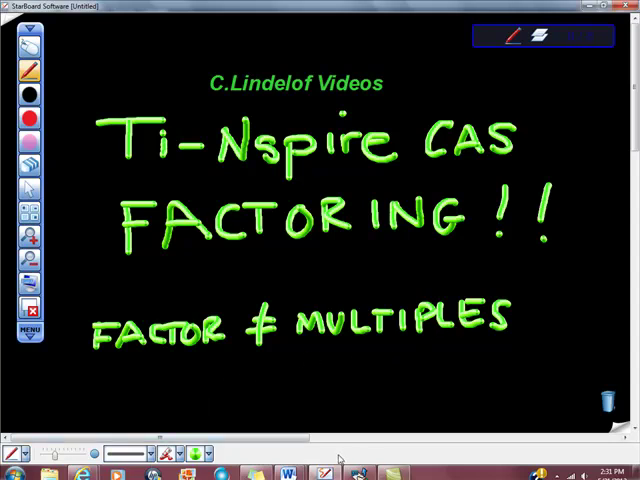
mouse_move(549, 457)
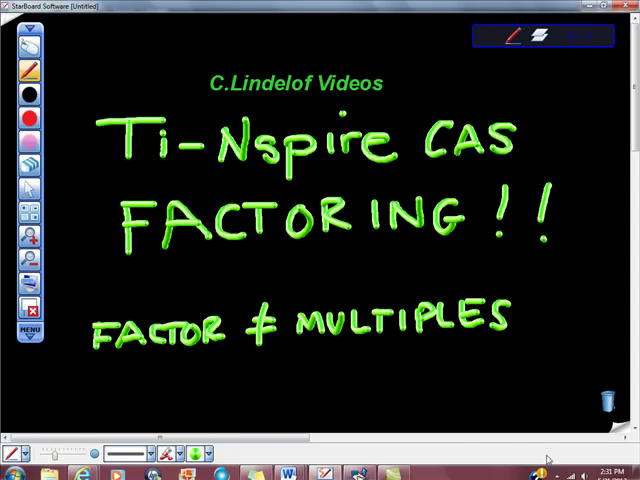